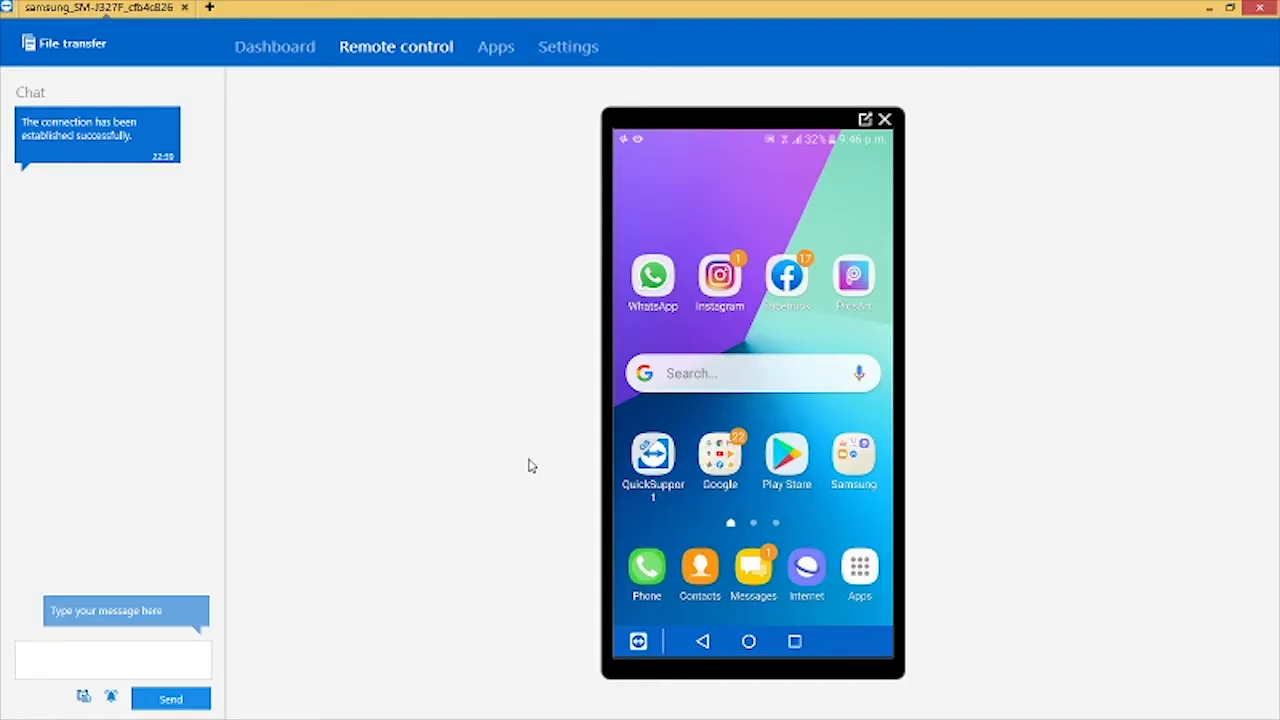
Step: Swipe the remote phone's home screen to the page holding the YT Studio icon
{"action": "left_click_drag", "start_coordinate": [820, 380], "coordinate": [650, 380]}
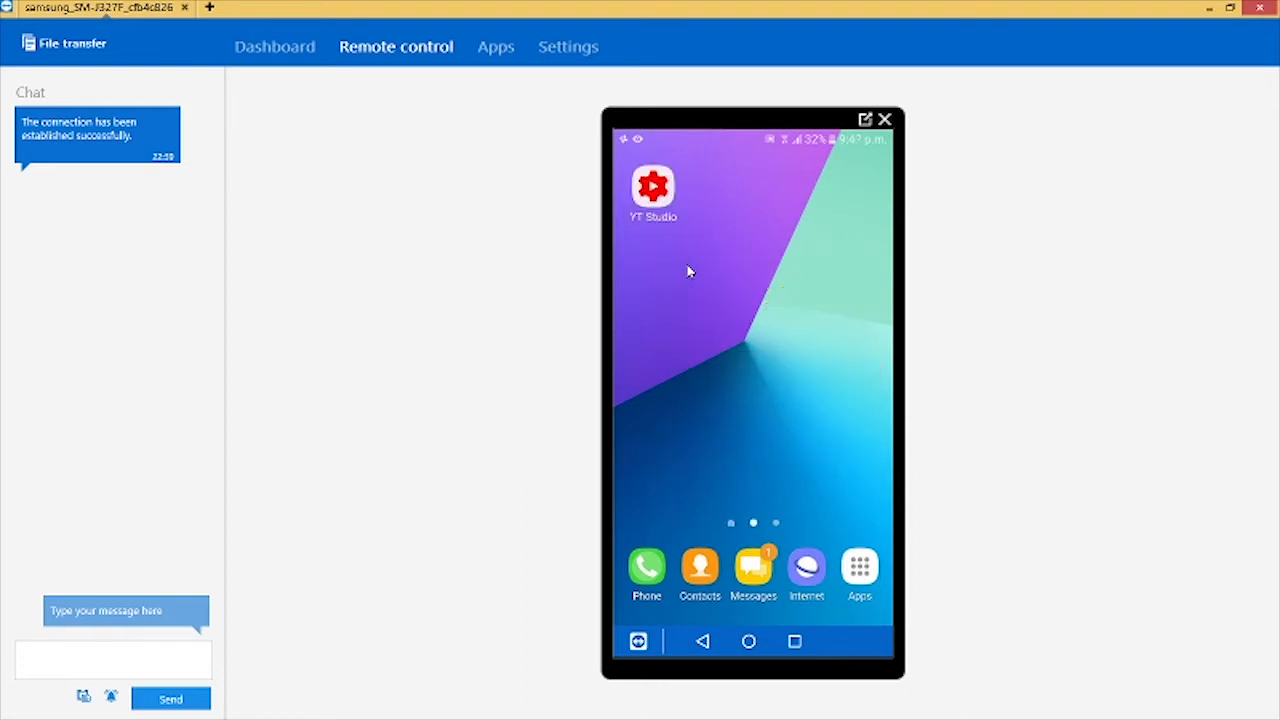
{"action": "mouse_move", "coordinate": [668, 220]}
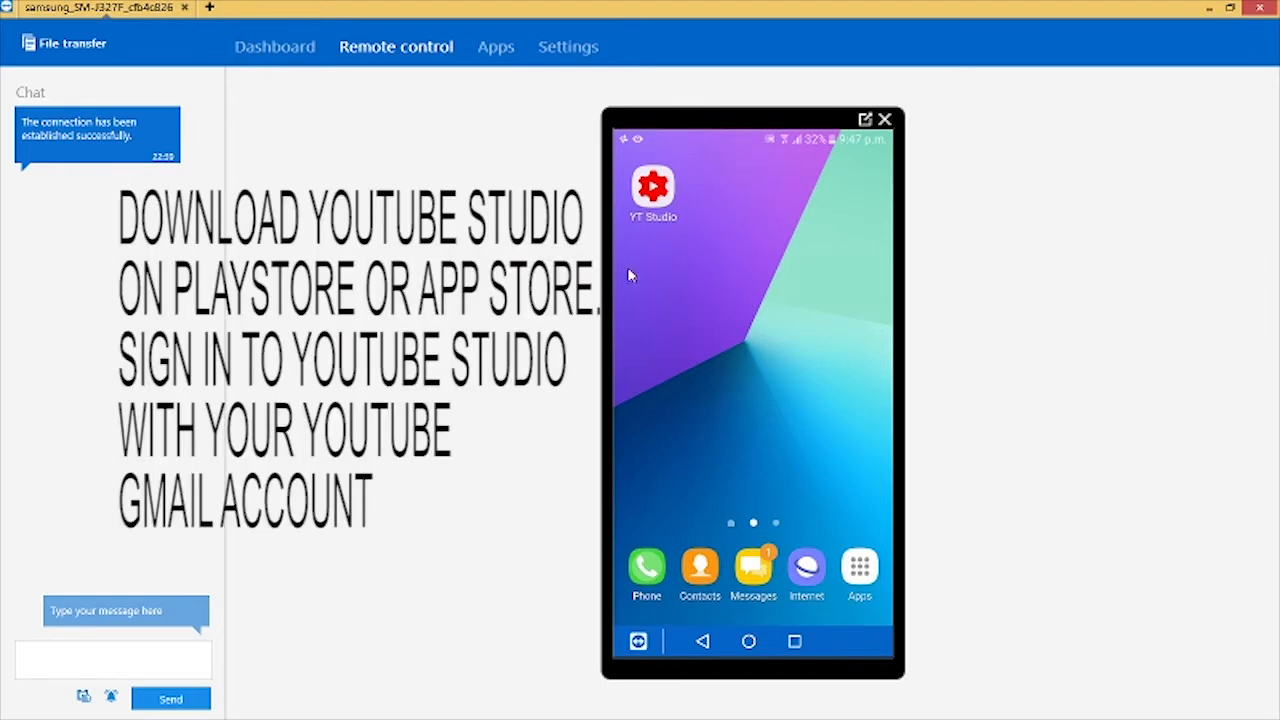
{"action": "mouse_move", "coordinate": [612, 230]}
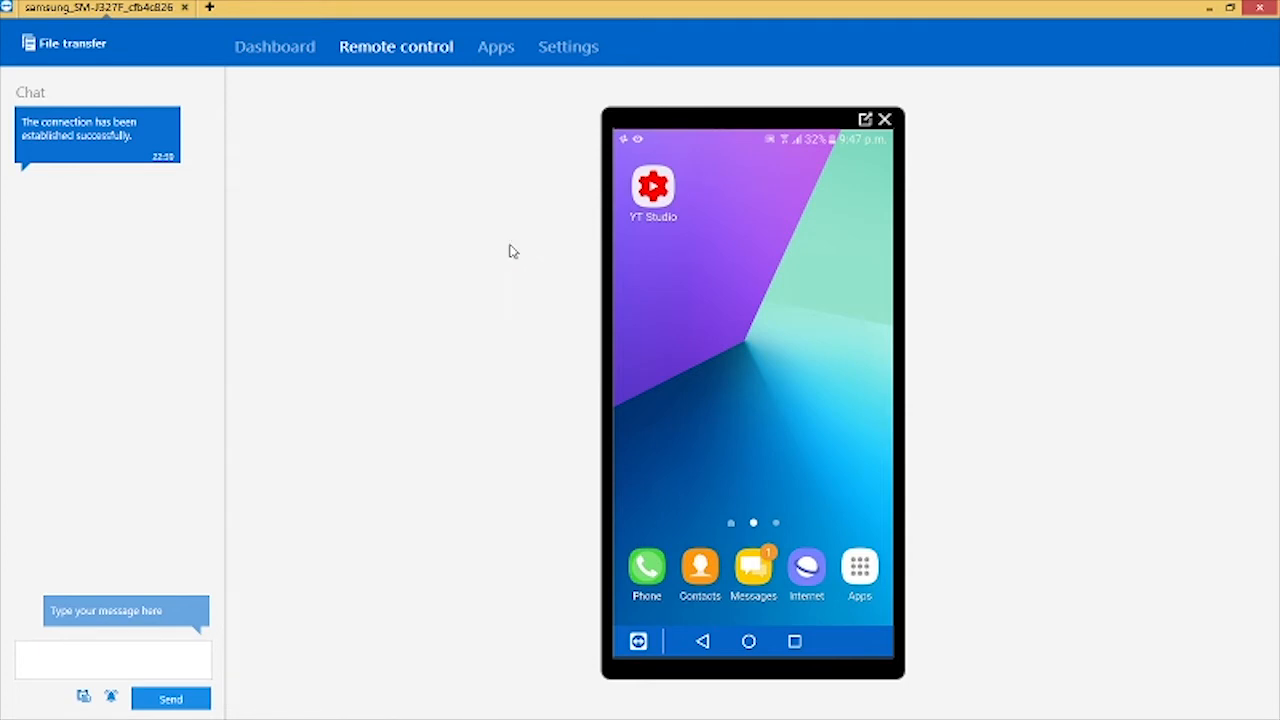
Step: Launch YT Studio, go down the dashboard and view the full list of channel videos
{"action": "left_click", "coordinate": [652, 186]}
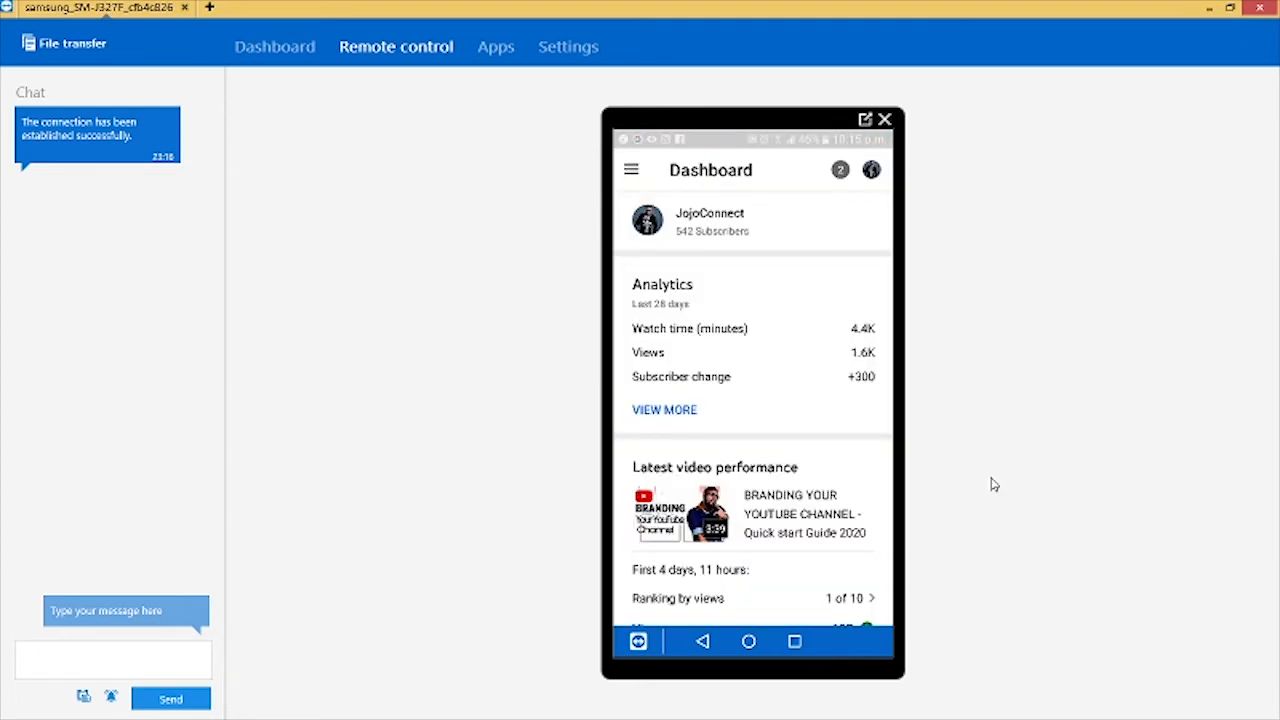
{"action": "scroll", "scroll_direction": "down", "scroll_amount": 3}
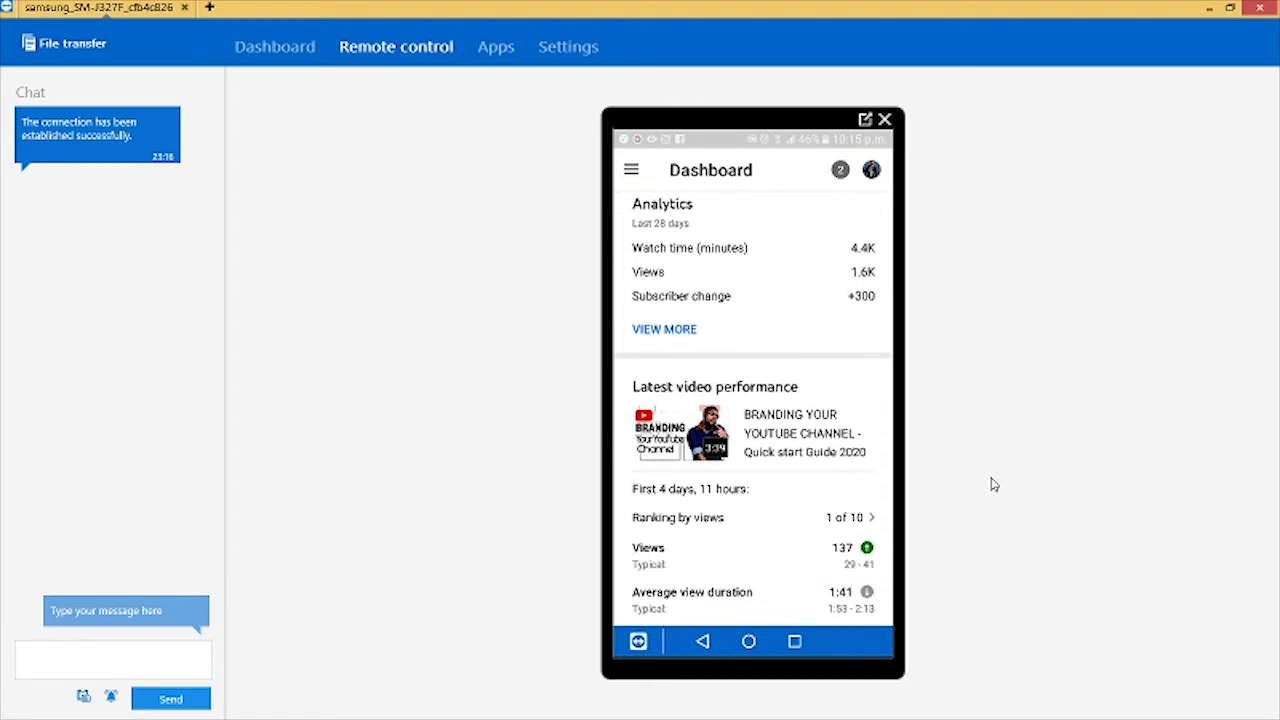
{"action": "scroll", "scroll_direction": "down", "scroll_amount": 3}
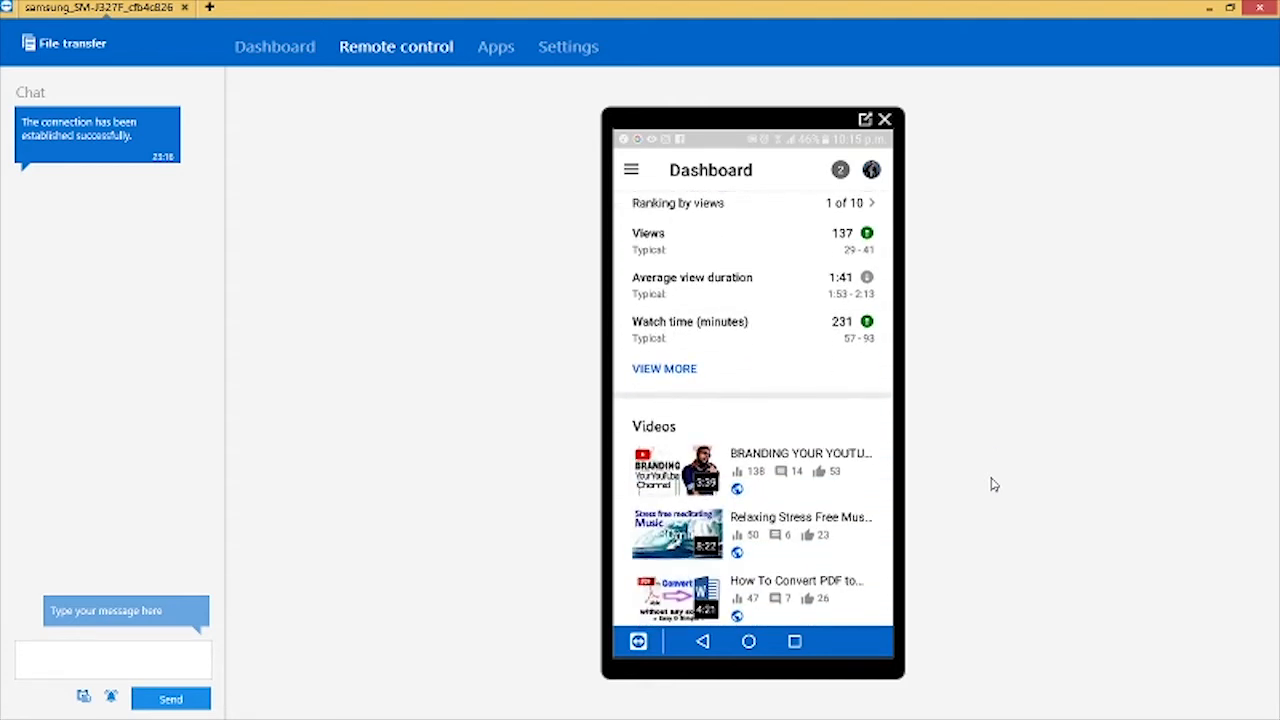
{"action": "scroll", "scroll_direction": "down", "scroll_amount": 3}
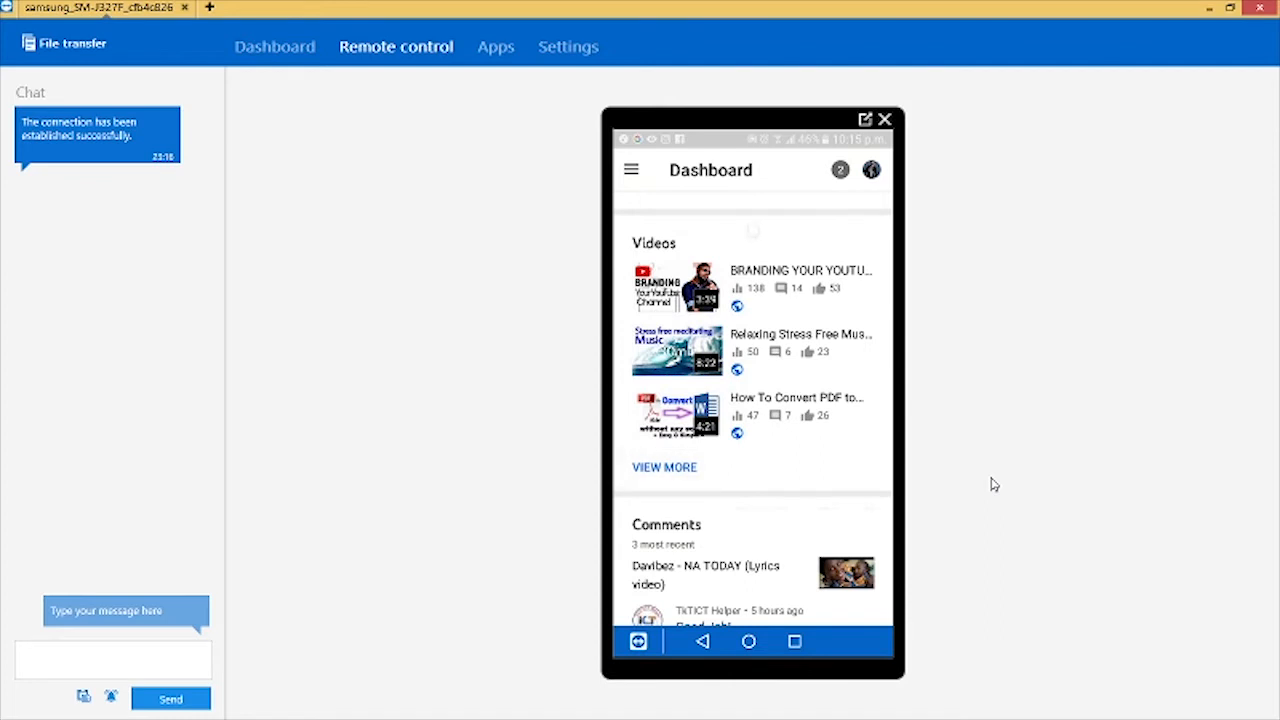
{"action": "left_click", "coordinate": [664, 468]}
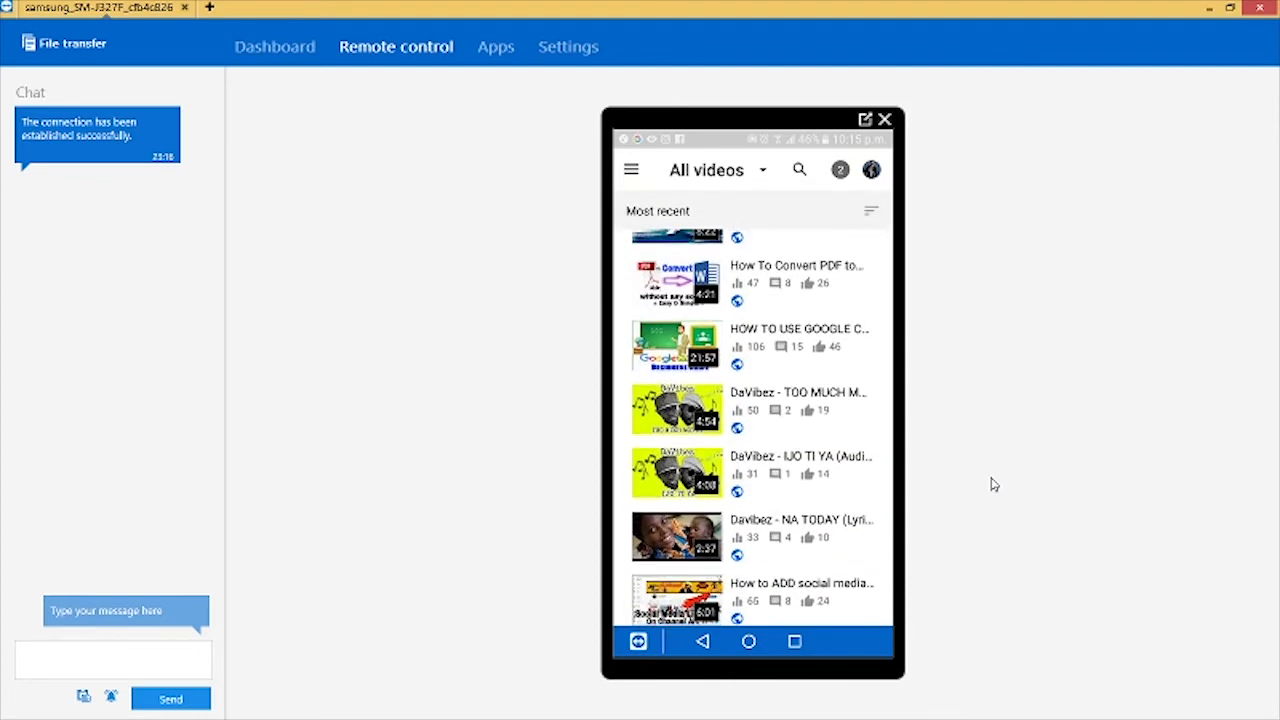
Step: Find the chosen HOW TO video in the All videos list and open its details page
{"action": "scroll", "scroll_direction": "down", "scroll_amount": 3}
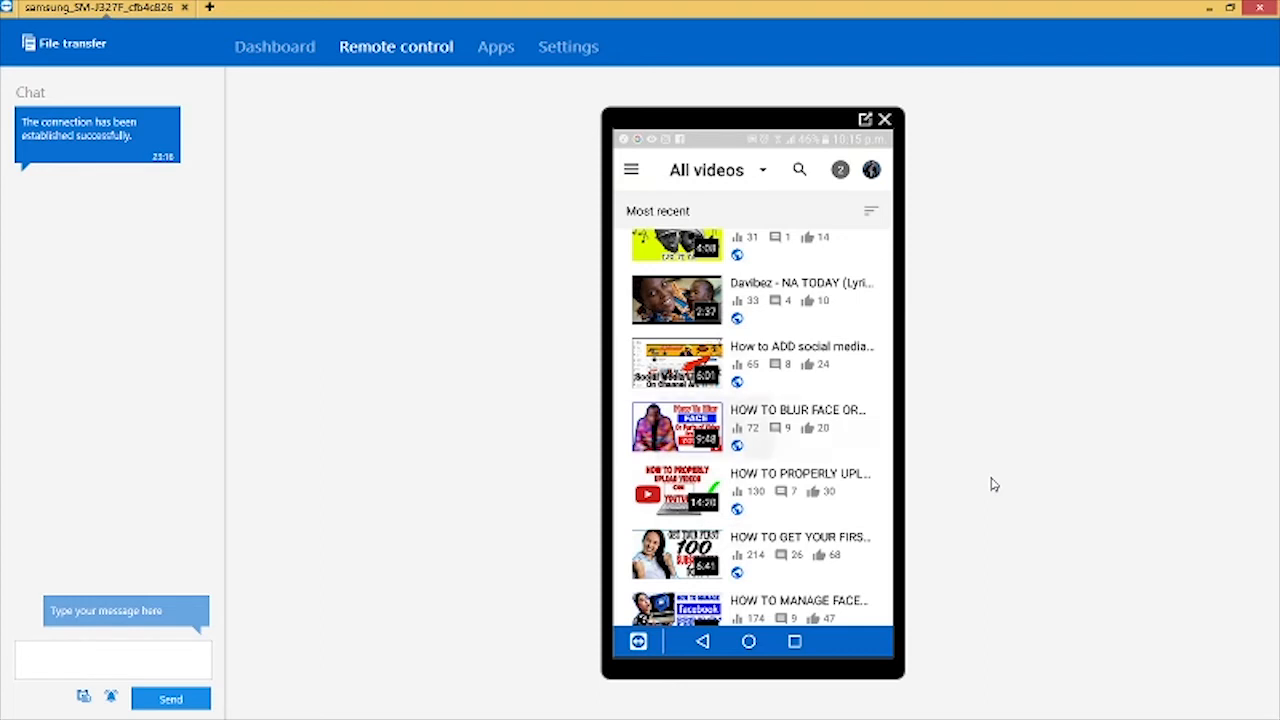
{"action": "left_click", "coordinate": [676, 426]}
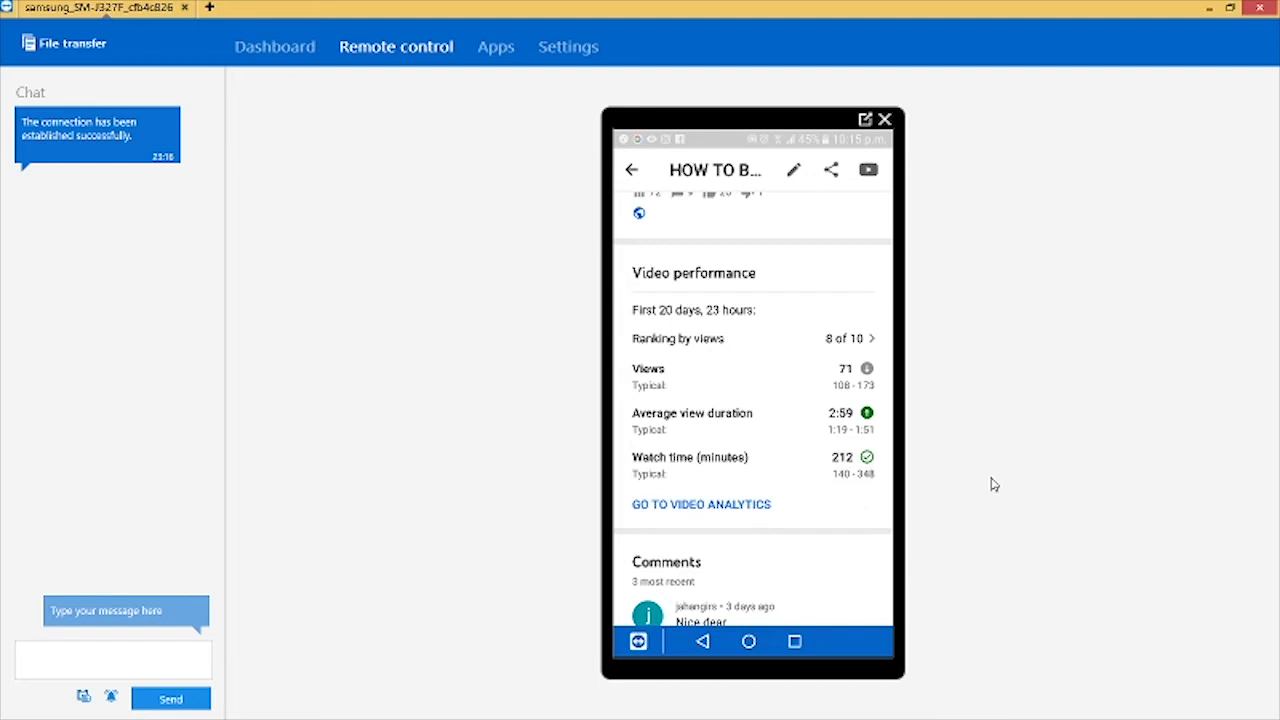
Step: Go to this video's analytics and reach the Watch time (minutes) card on Overview
{"action": "left_click", "coordinate": [700, 504]}
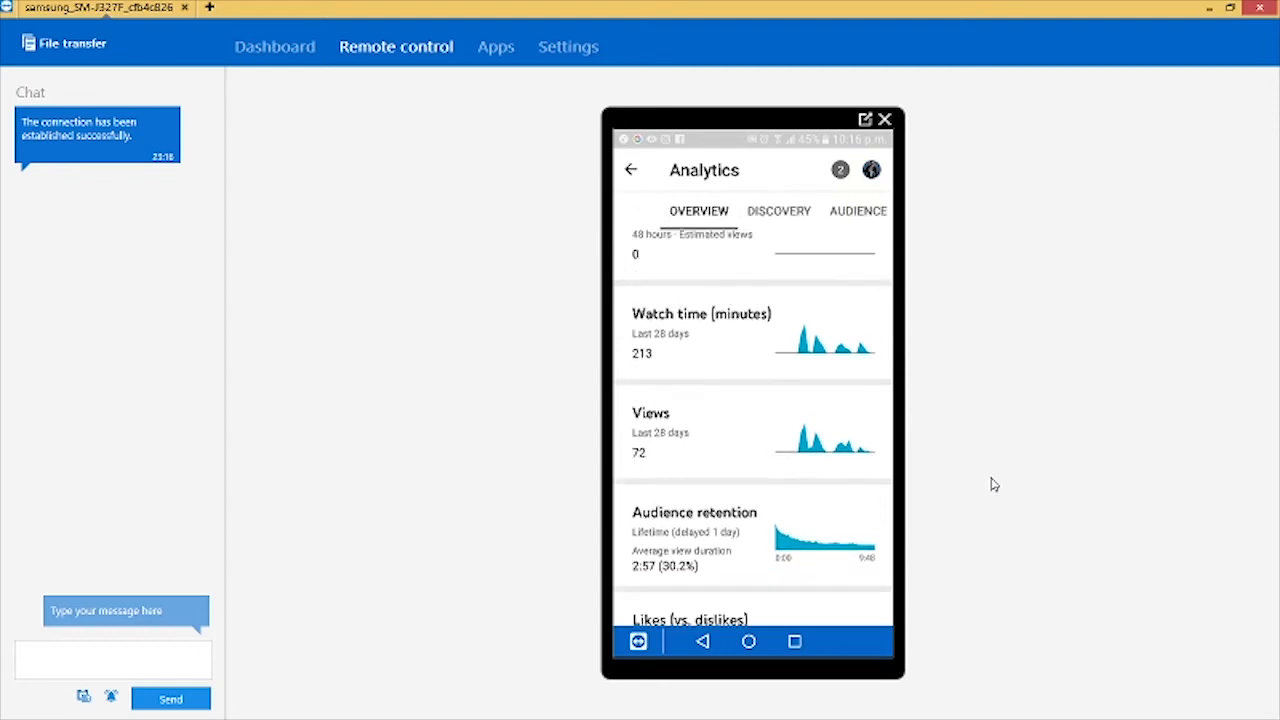
{"action": "scroll", "scroll_direction": "up", "scroll_amount": 3}
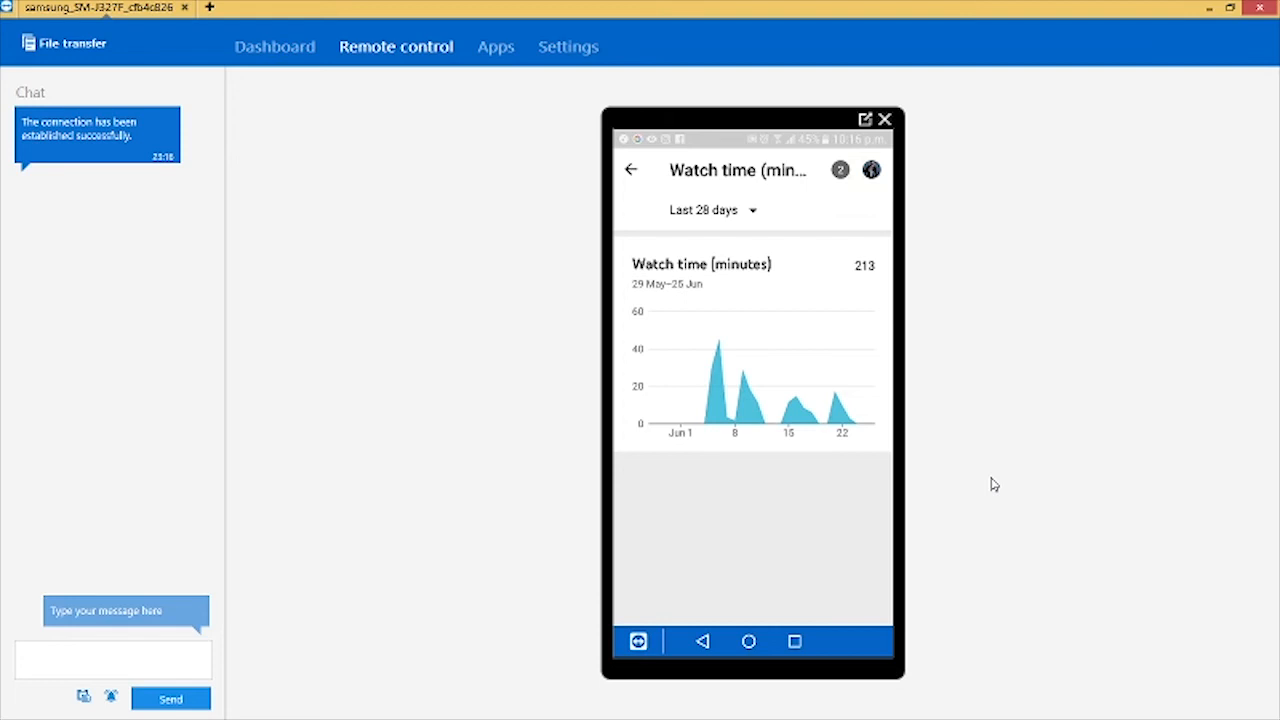
Step: Show the date-range choices from the 'Last 28 days' dropdown above the chart
{"action": "left_click", "coordinate": [710, 210]}
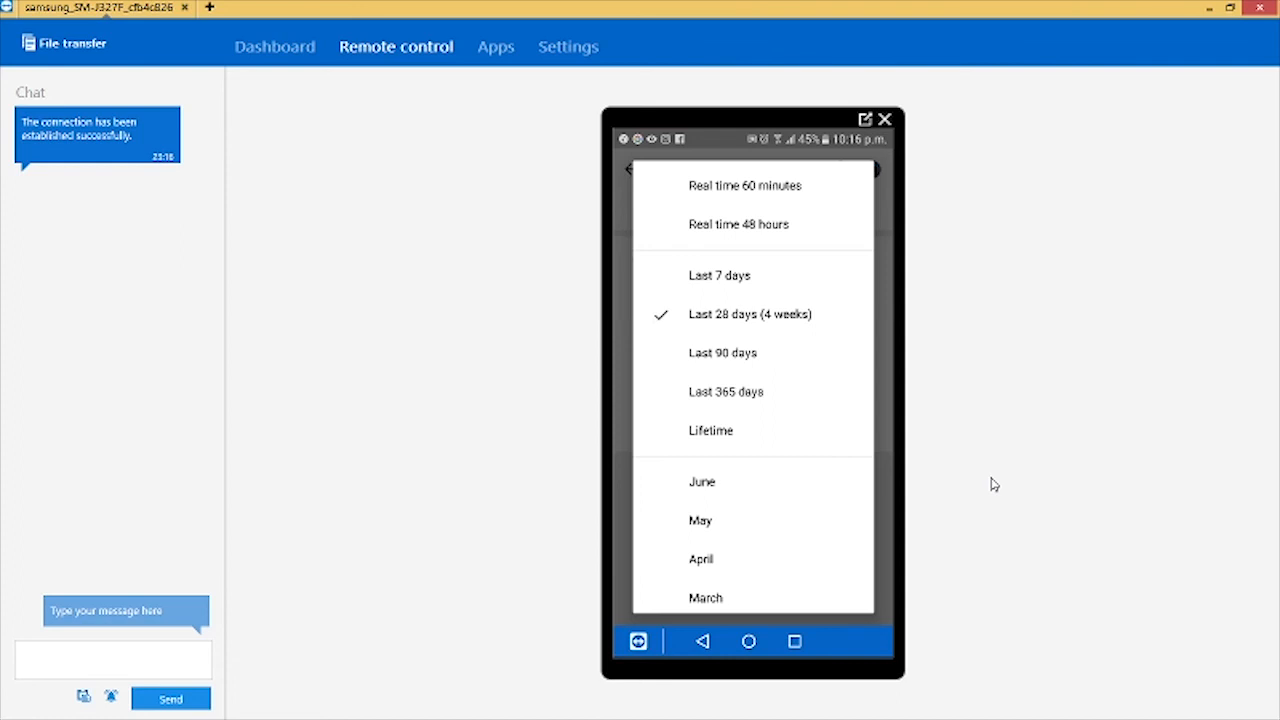
Step: Set the watch-time chart's range to 'Real time 60 minutes'
{"action": "left_click", "coordinate": [746, 184]}
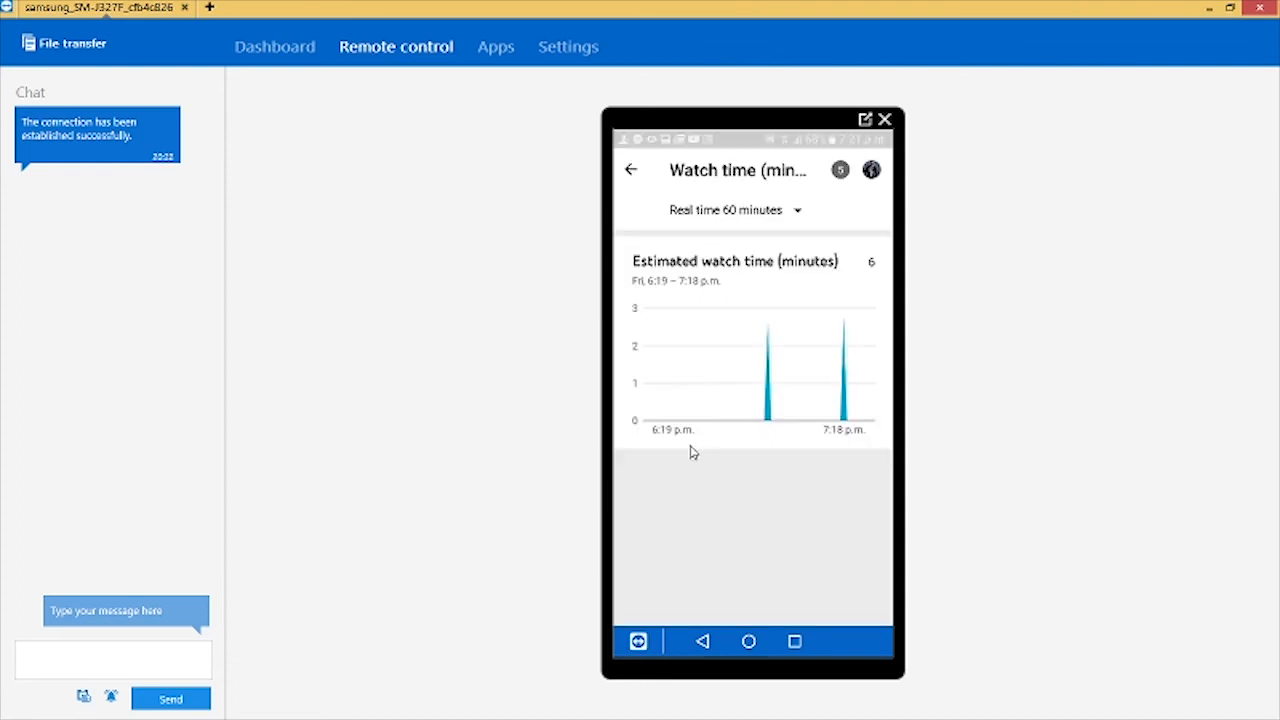
{"action": "mouse_move", "coordinate": [966, 512]}
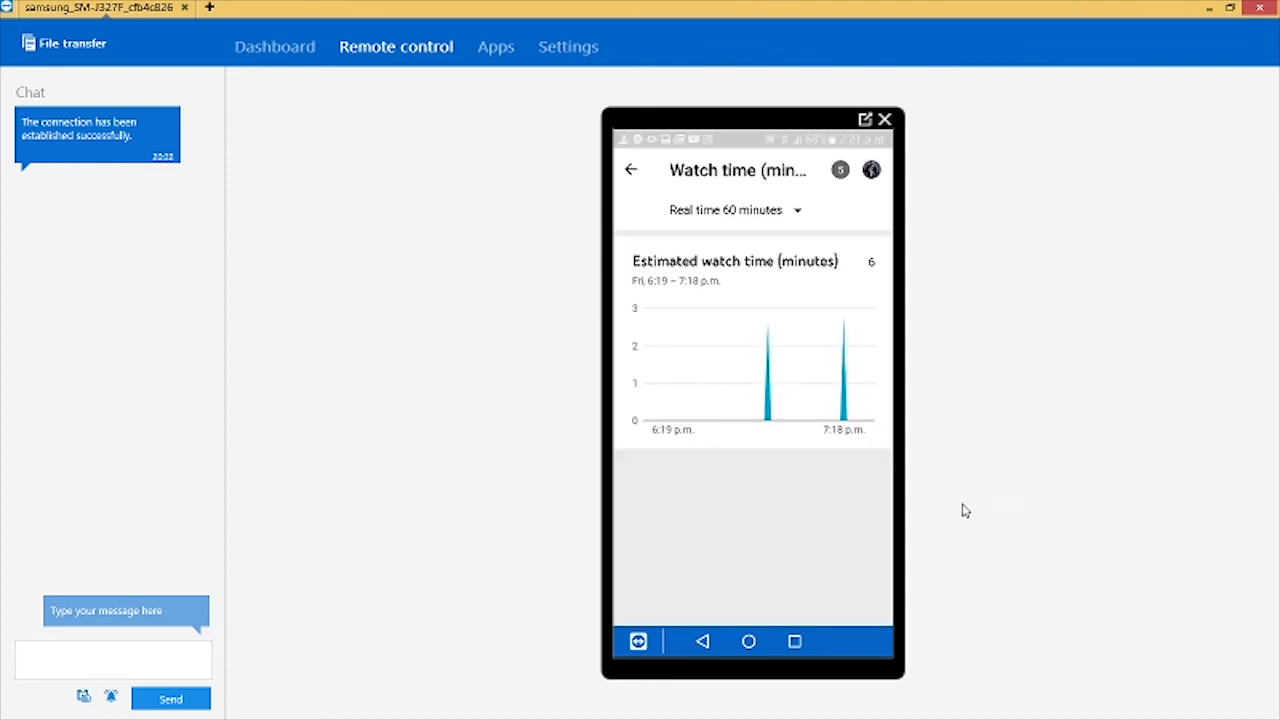
{"action": "mouse_move", "coordinate": [948, 436]}
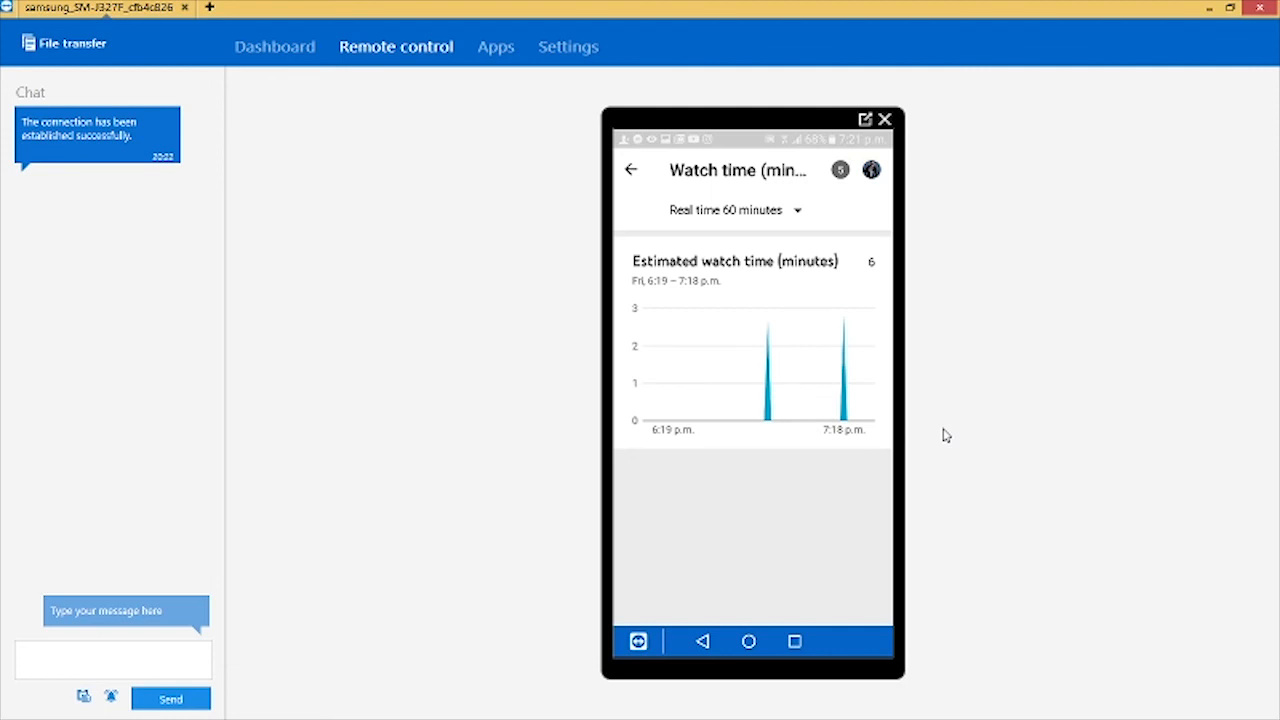
{"action": "mouse_move", "coordinate": [830, 418]}
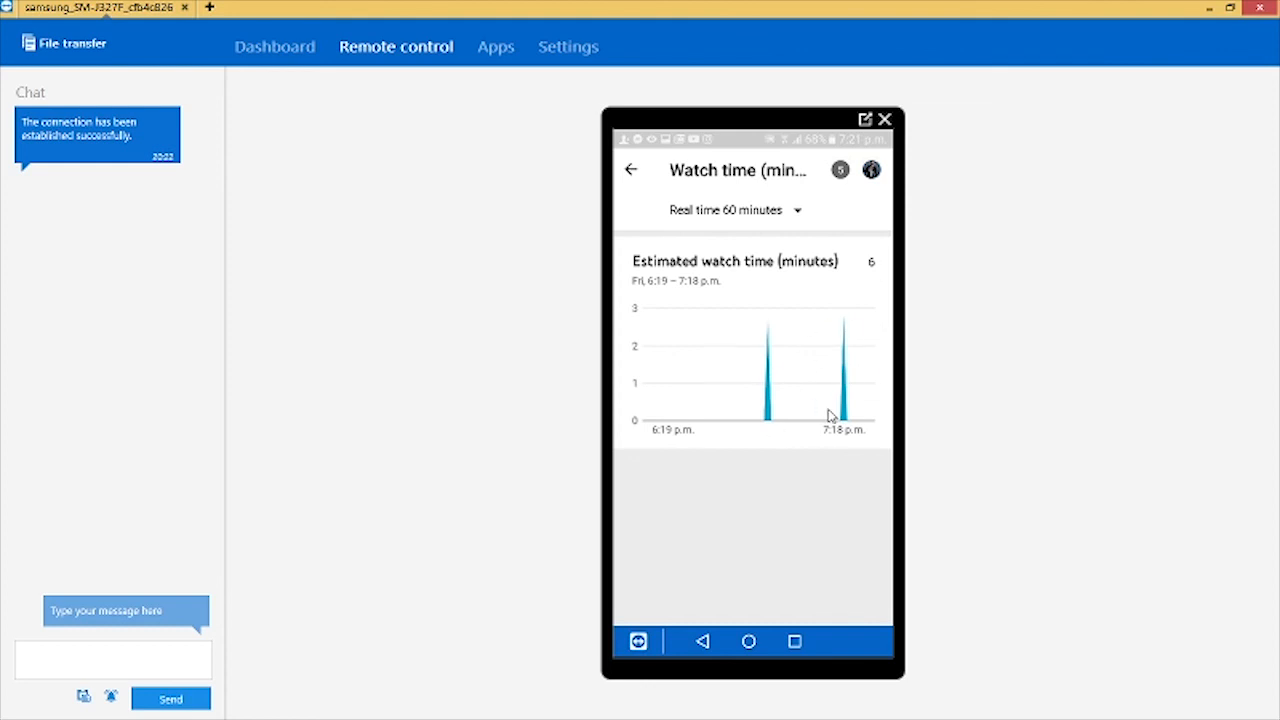
{"action": "mouse_move", "coordinate": [804, 396]}
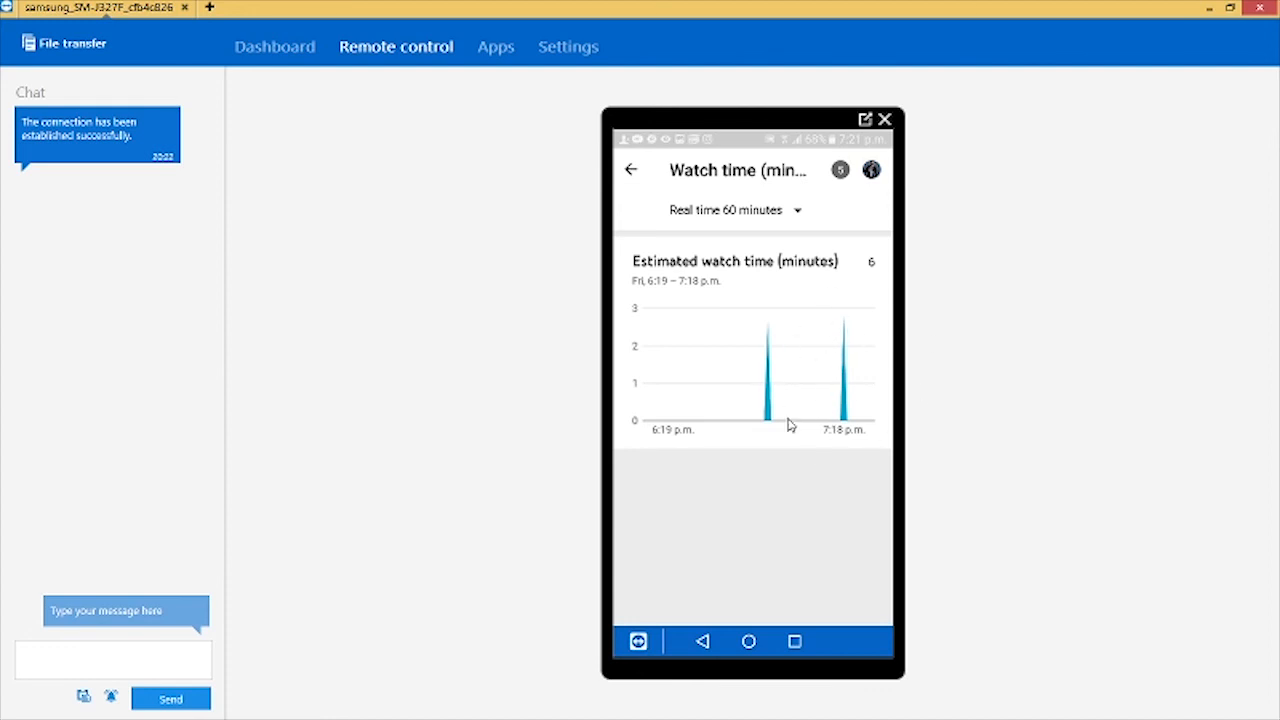
{"action": "mouse_move", "coordinate": [896, 380]}
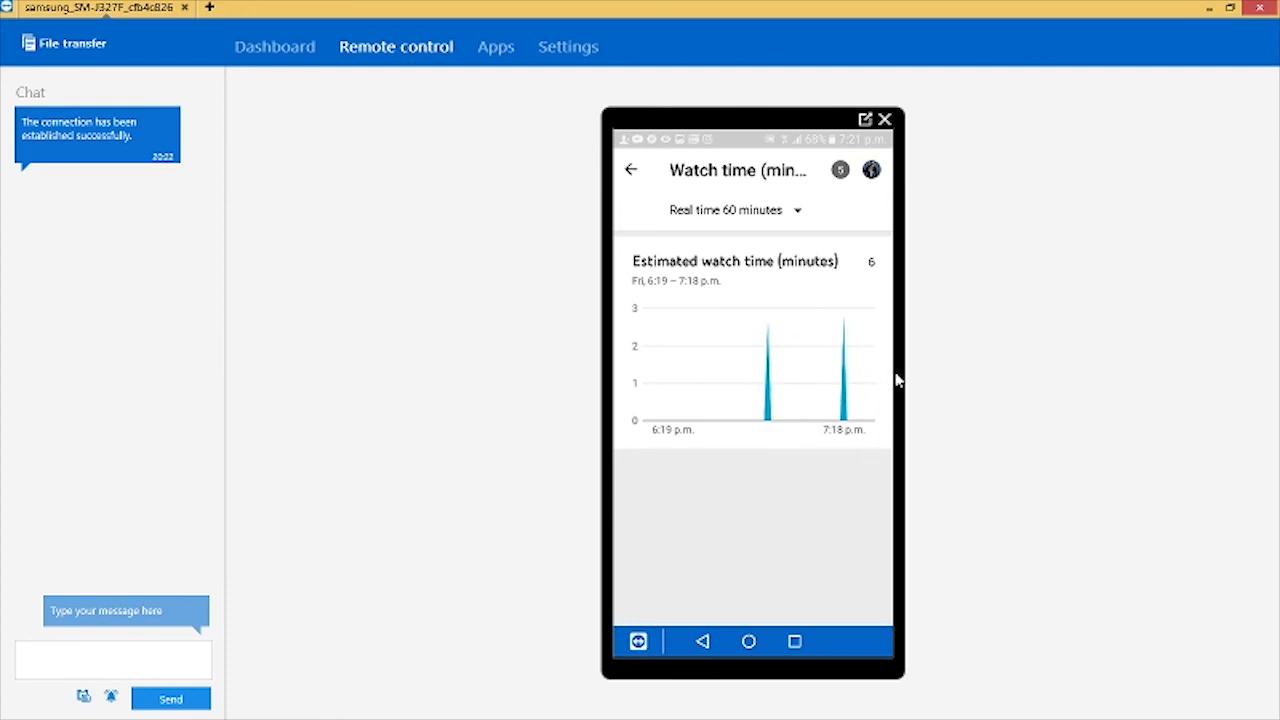